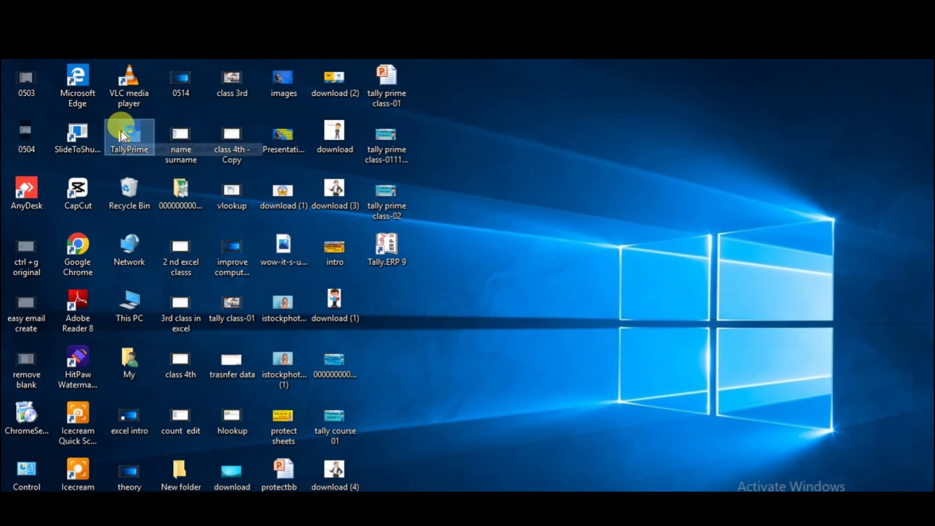
mouse_move(130, 136)
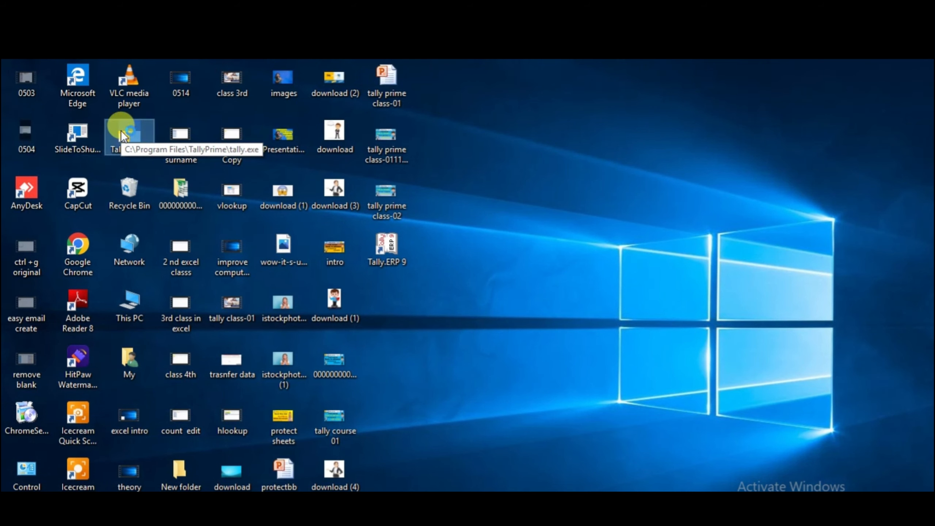
Step: Launch TallyPrime from its desktop shortcut and wait for the licence prompt
double_click(129, 134)
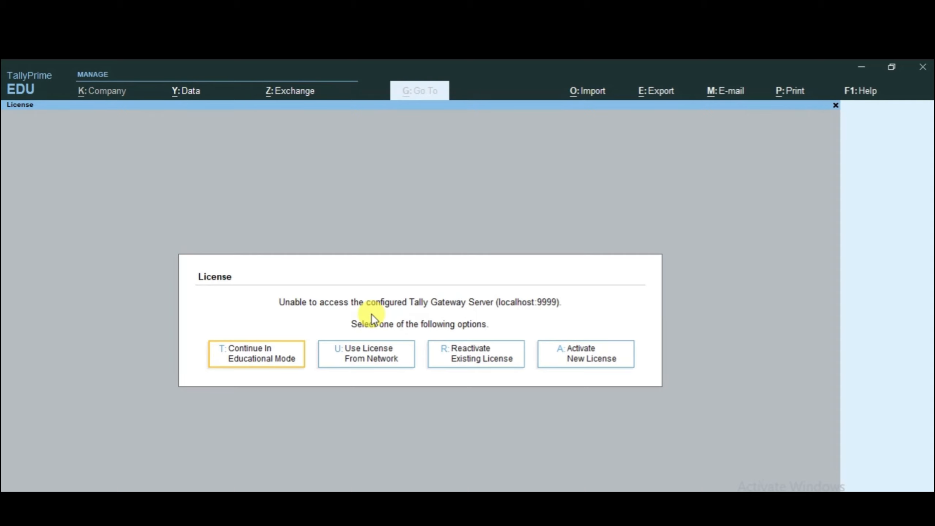
Step: Choose 'Continue In Educational Mode', then open the K: Company menu
click(256, 354)
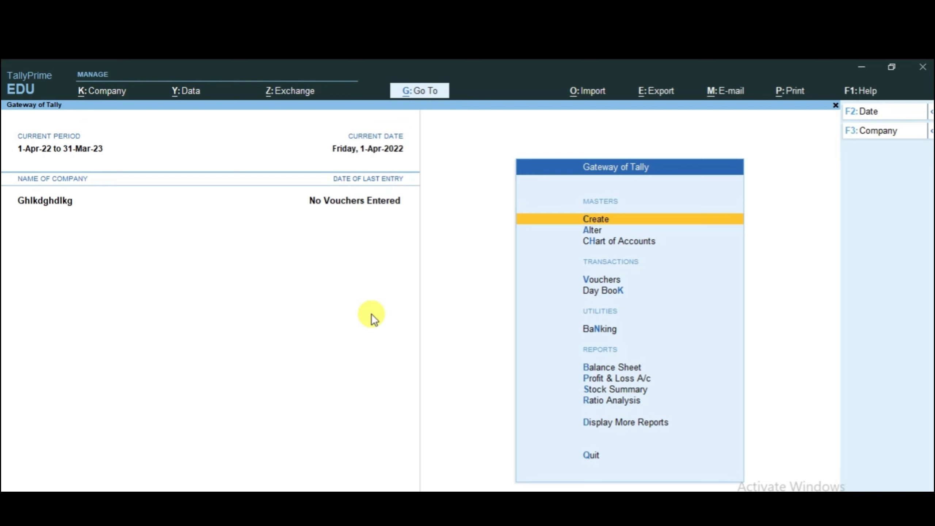
key(Alt+k)
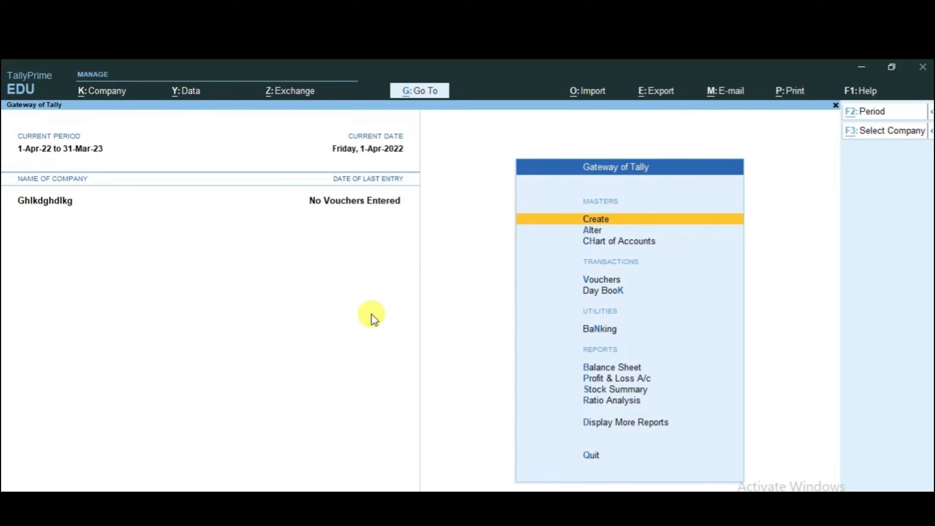
click(107, 91)
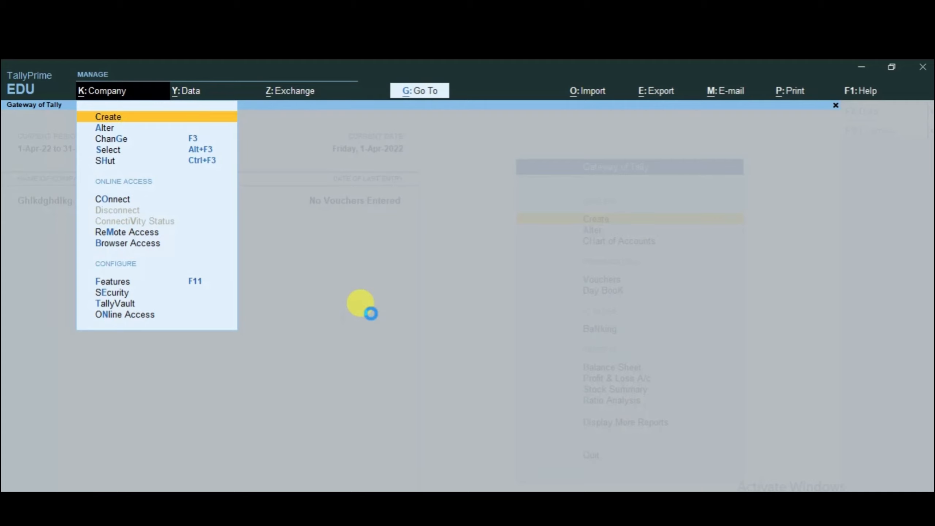
Step: Create company 'Abcd Pvt Ltd' with state Delhi and books from 1-Apr-23, and save it
click(109, 117)
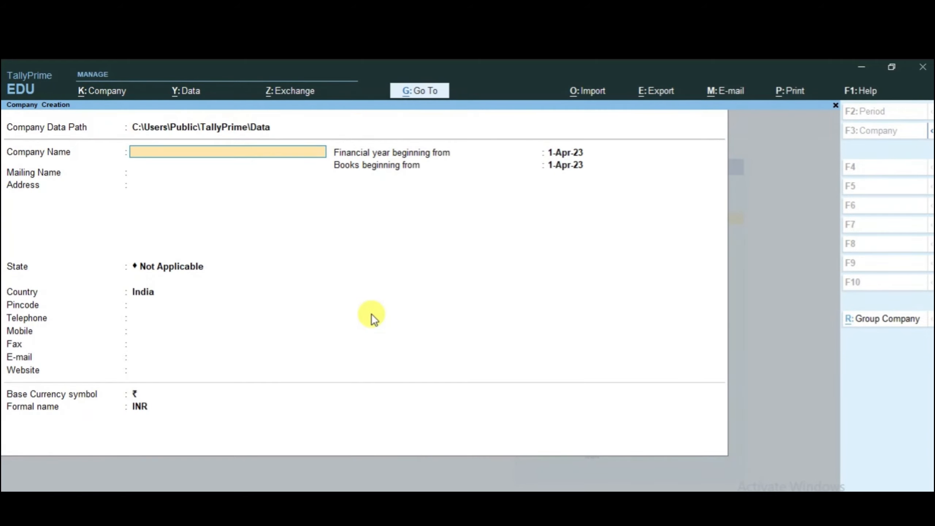
text(A)
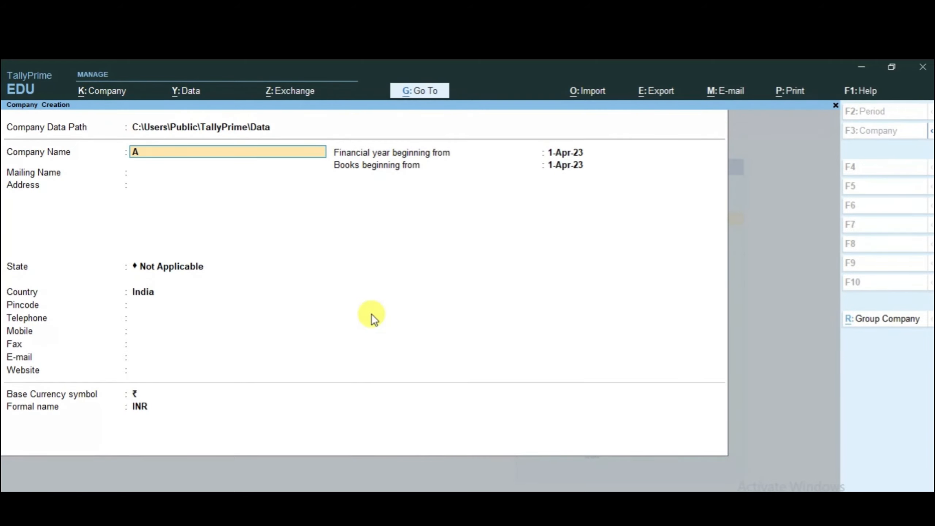
text(bcd P)
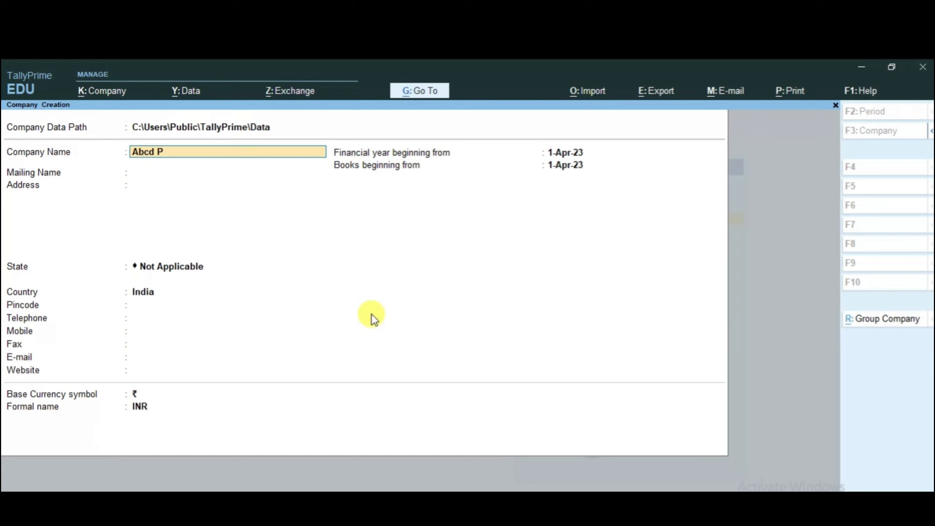
text(vt Ltd)
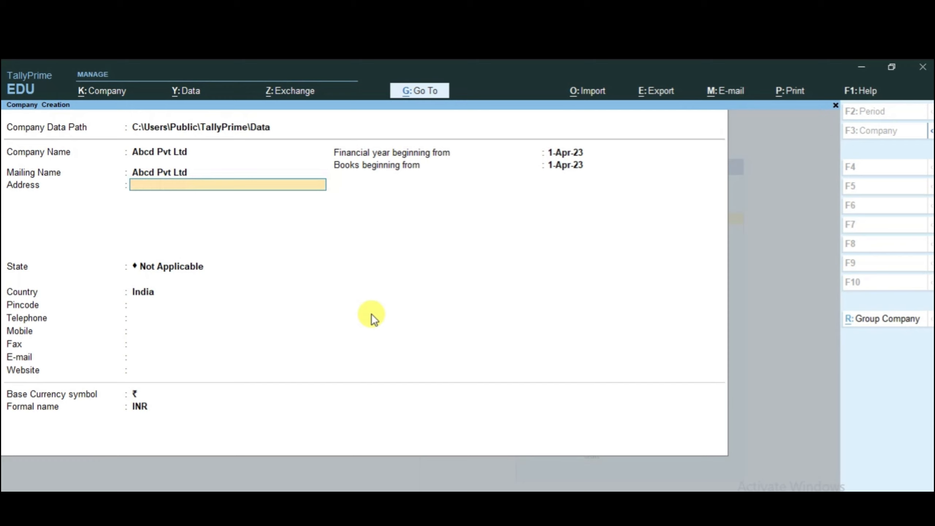
text(Delhi)
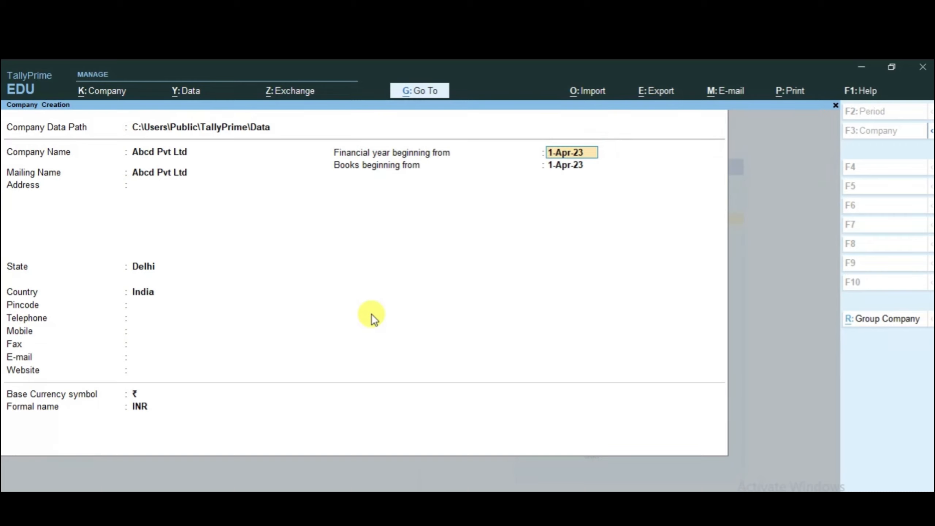
click(571, 152)
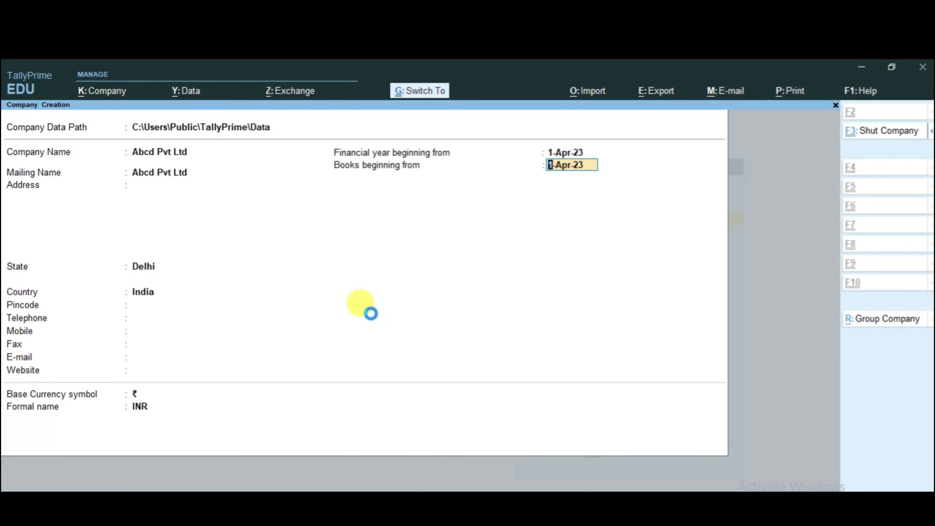
key(ctrl+a)
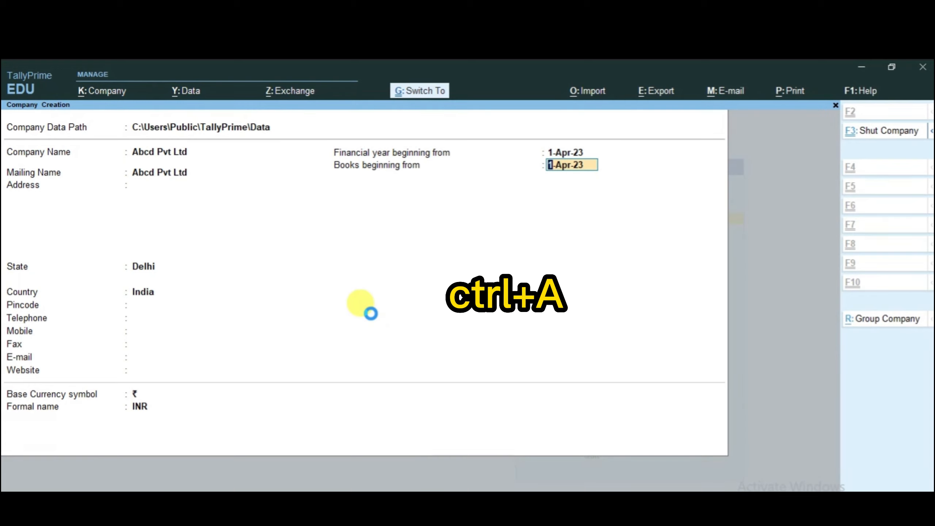
key(ctrl+a)
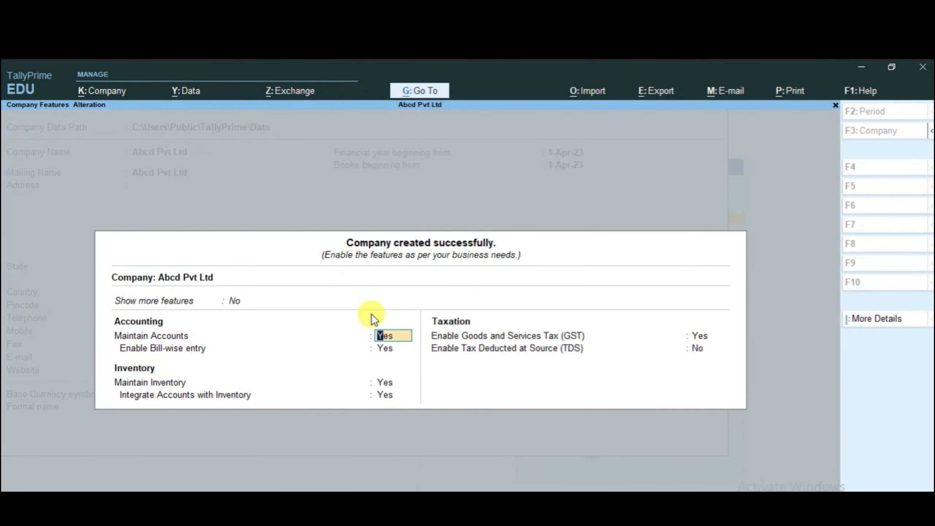
Step: Set 'Show more features' to No and accept the default company features
click(244, 300)
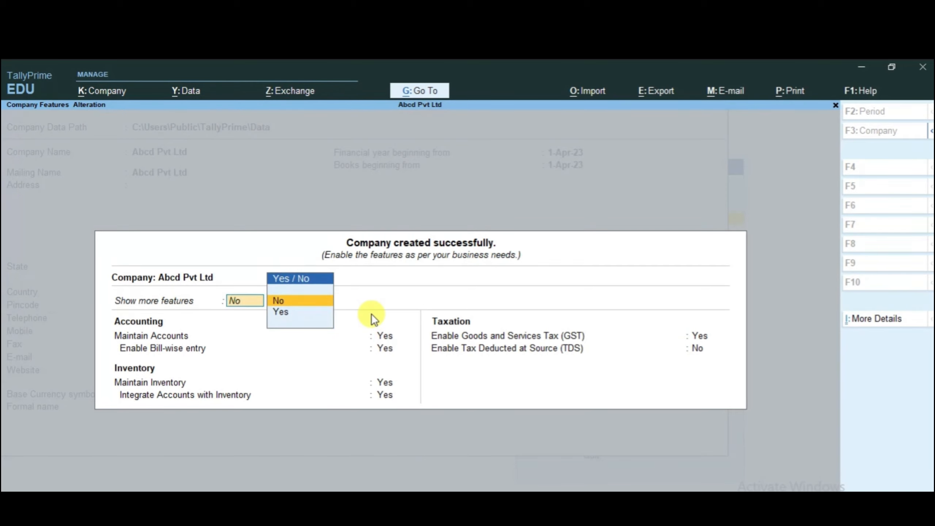
click(281, 312)
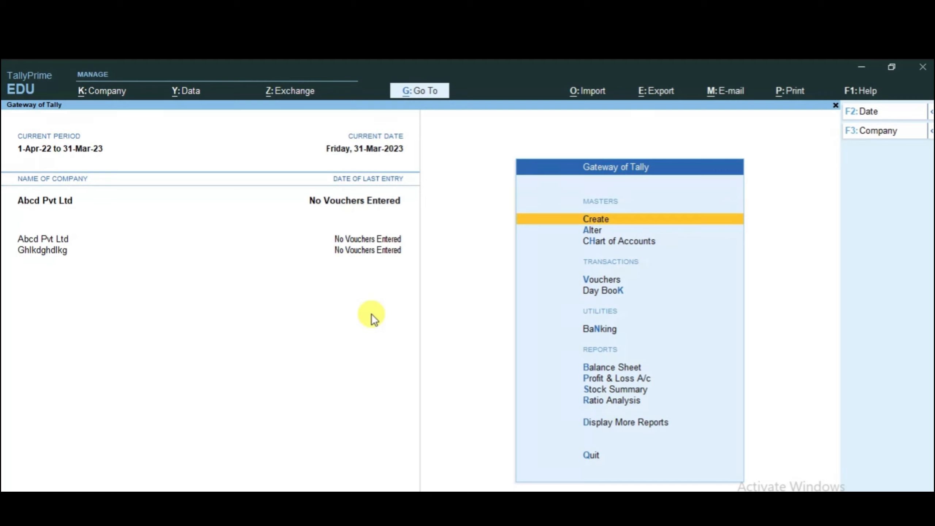
mouse_move(58, 217)
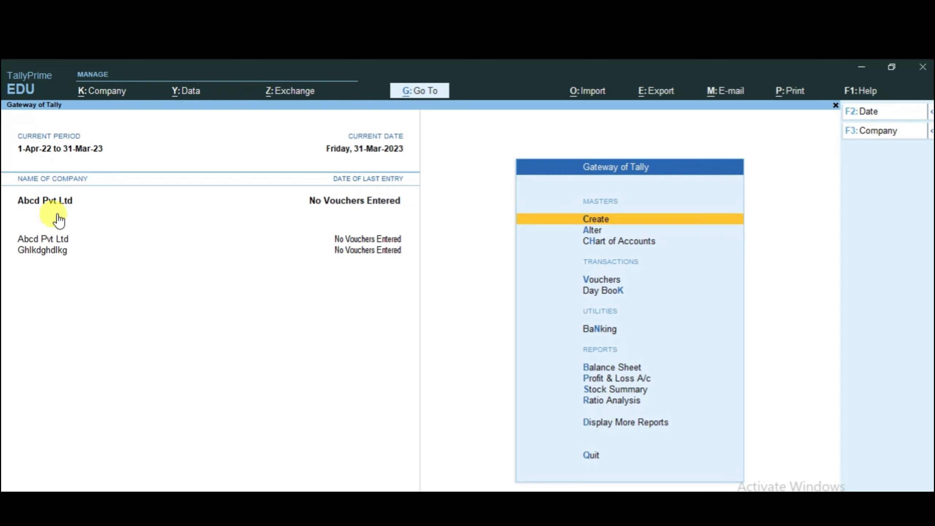
mouse_move(45, 257)
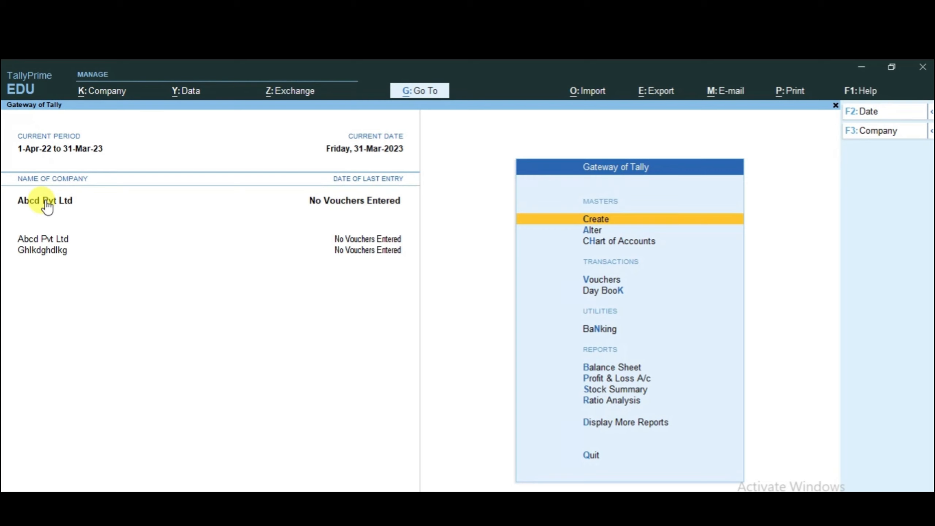
Step: Shut Abcd Pvt Ltd from the Ctrl+F3 List of Companies
key(ctrl+F3)
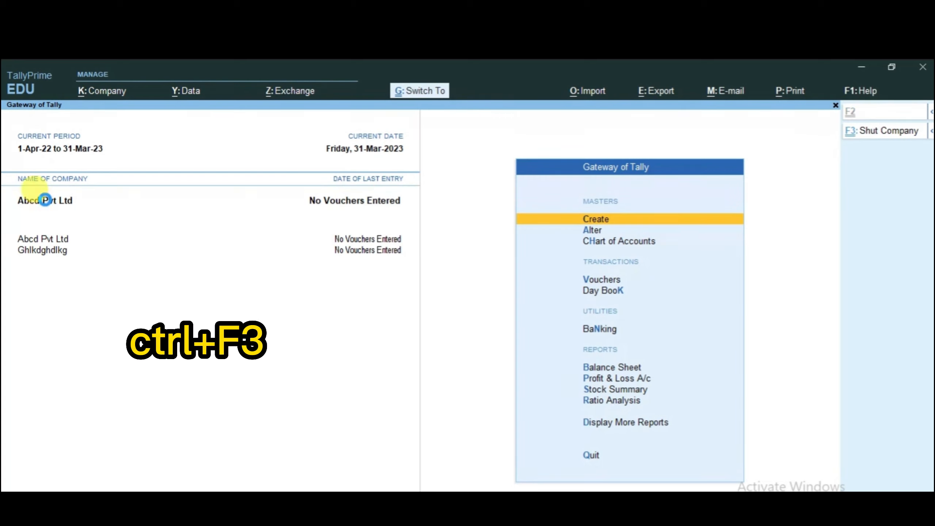
key(ctrl+f3)
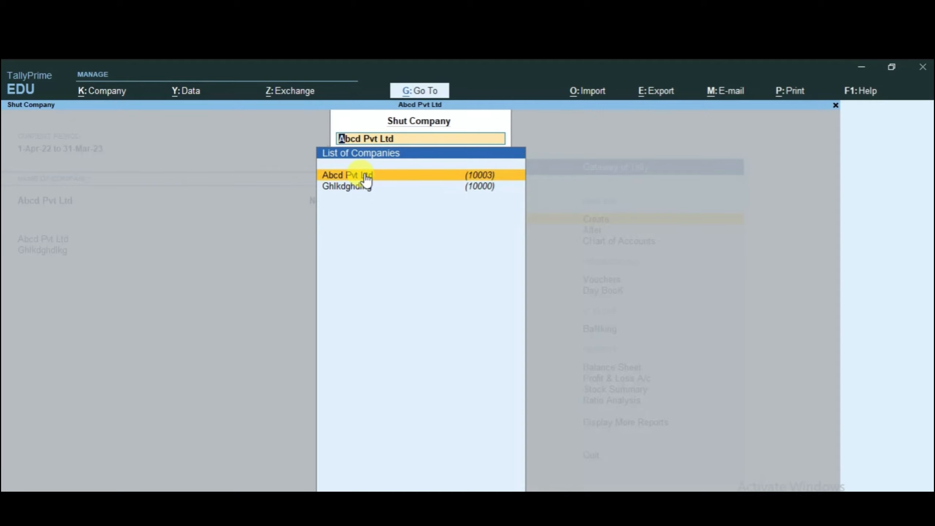
click(348, 175)
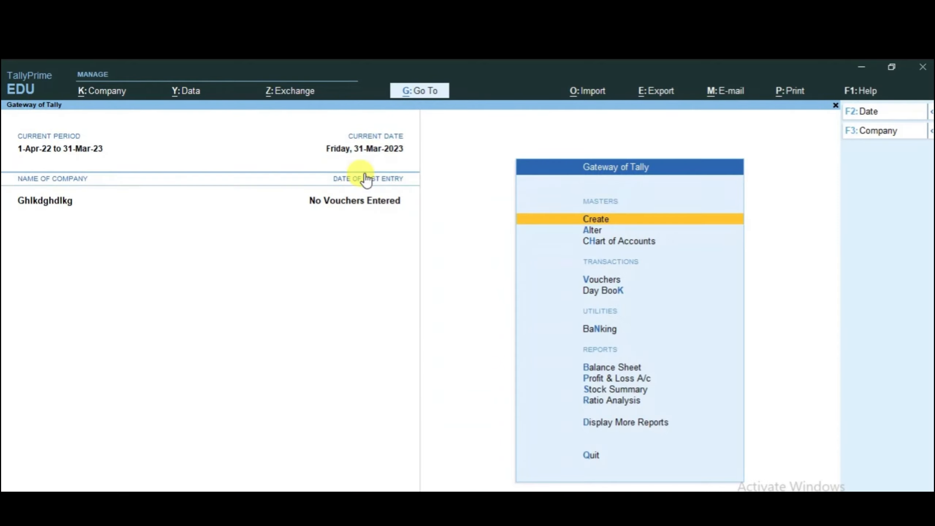
mouse_move(114, 200)
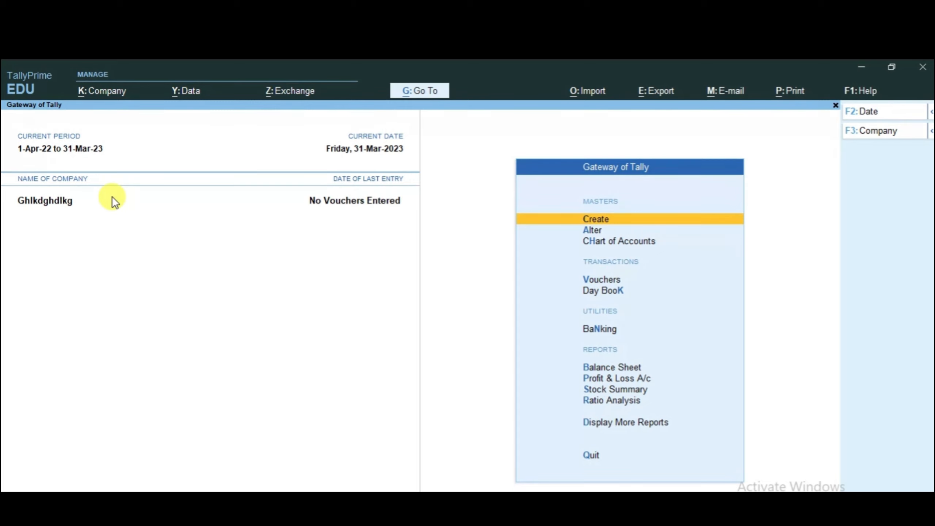
Step: Reopen Abcd Pvt Ltd from the Alt+F3 Select Company list
key(alt+f3)
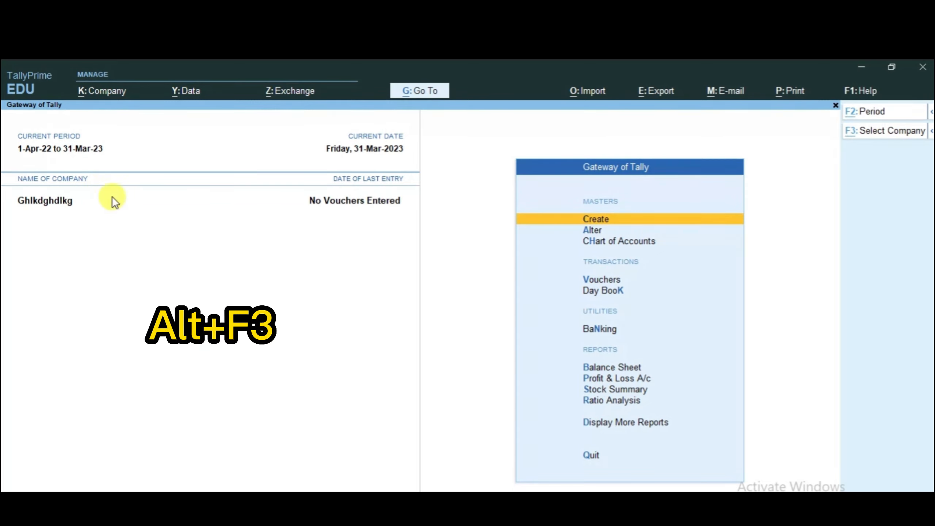
key(Alt+F3)
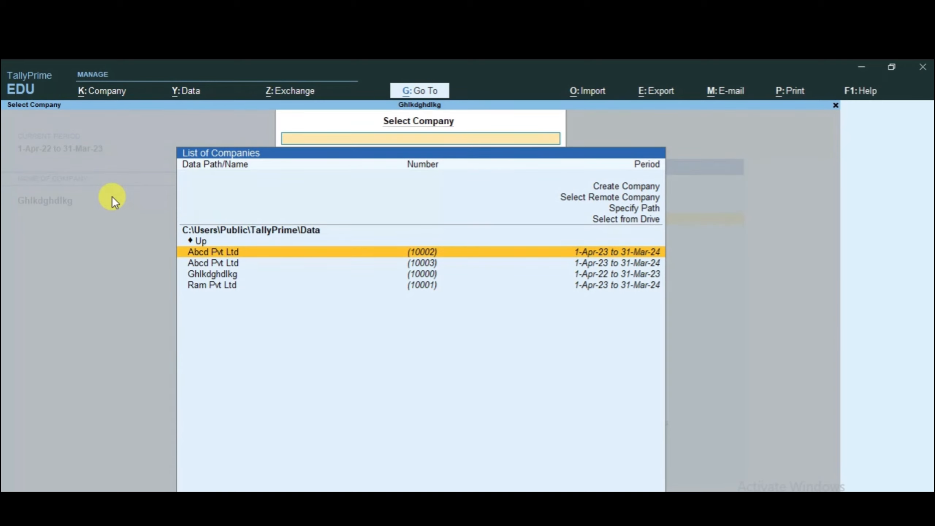
click(213, 251)
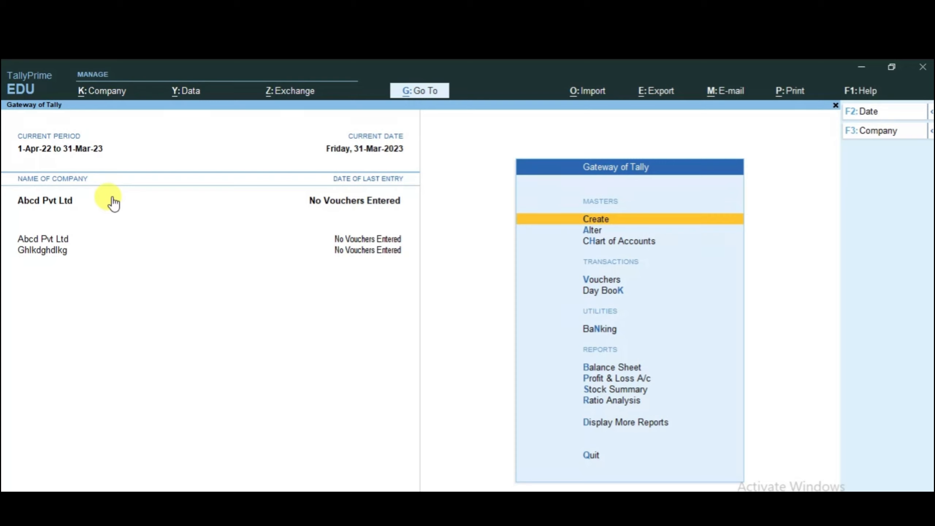
Step: Change the current period with Alt+F2 to 1-Apr-23 through 31-Mar-24
key(Alt+F2)
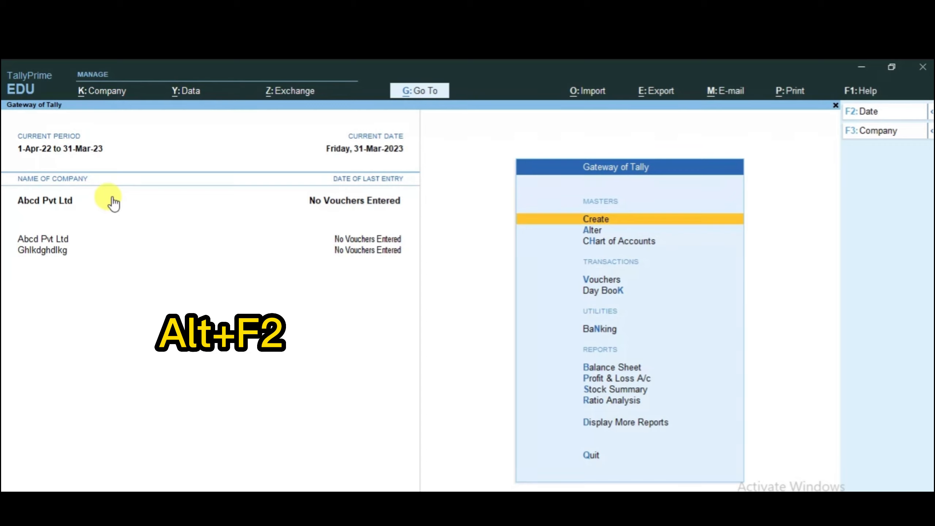
key(Alt+F2)
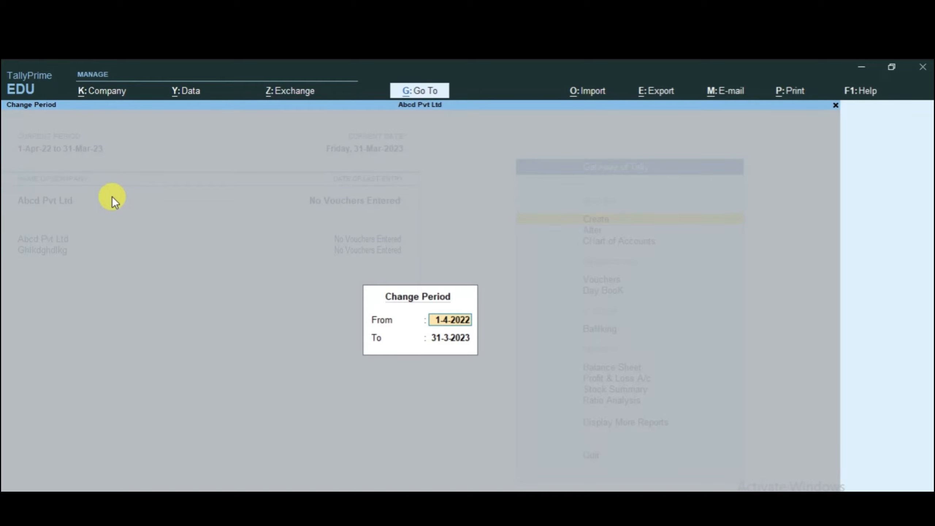
key(Backspace)
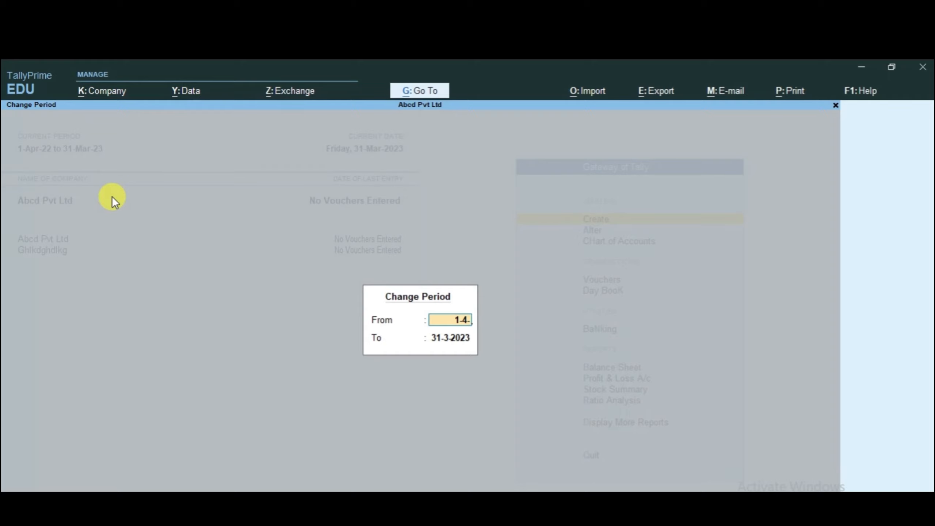
text(22)
click(451, 338)
text(3)
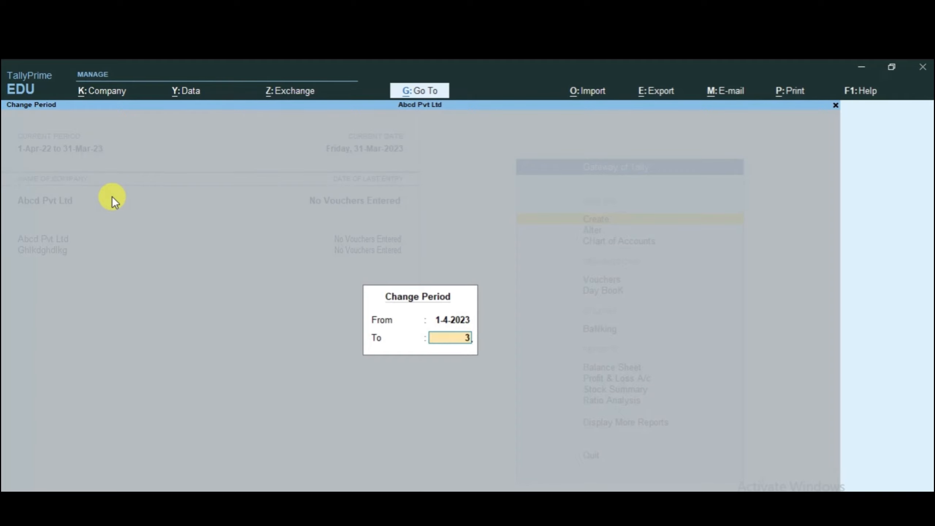
text(1-3-202)
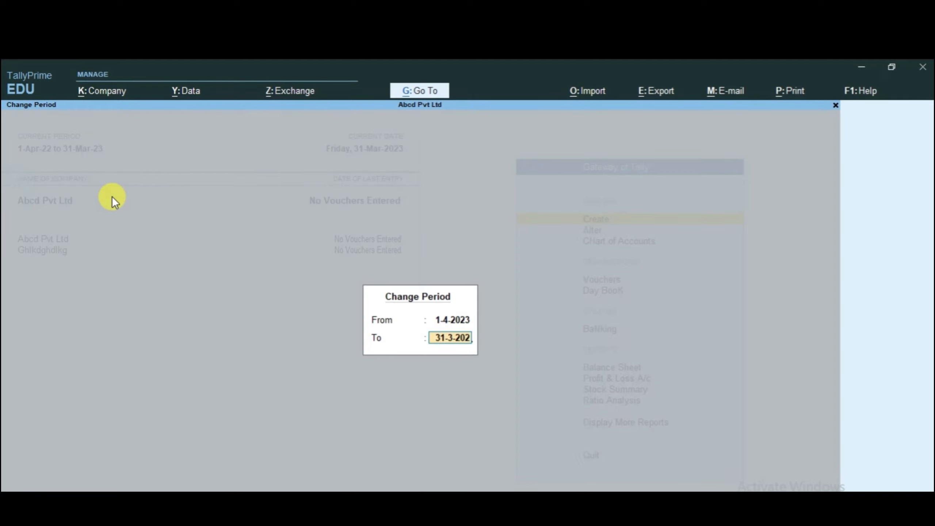
text(4)
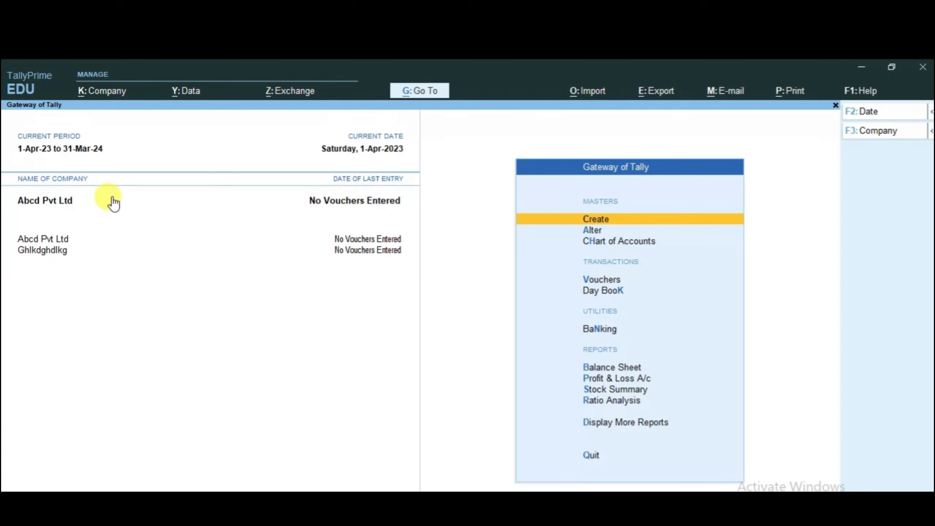
click(865, 111)
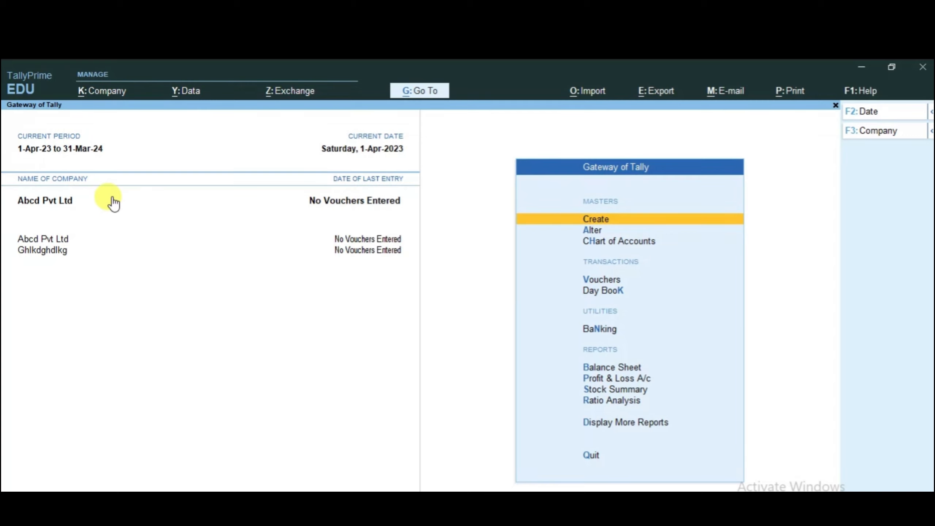
mouse_move(113, 201)
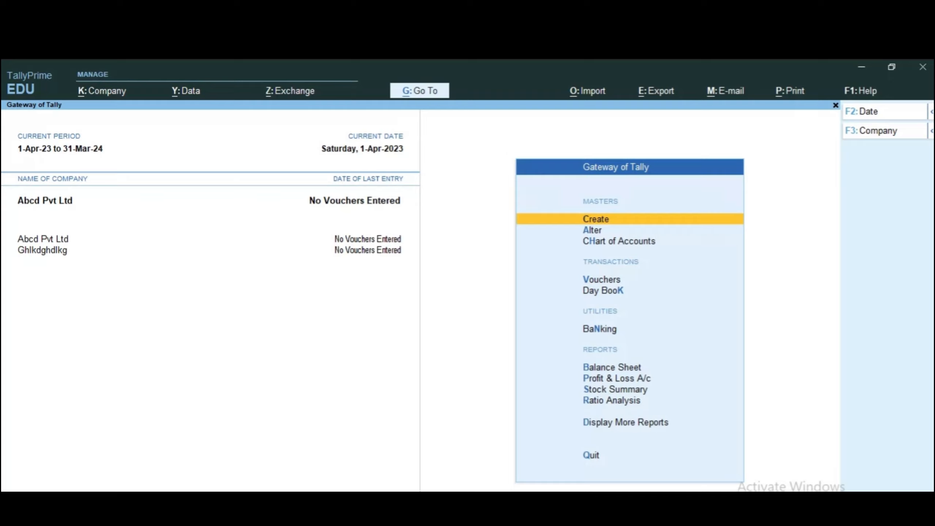